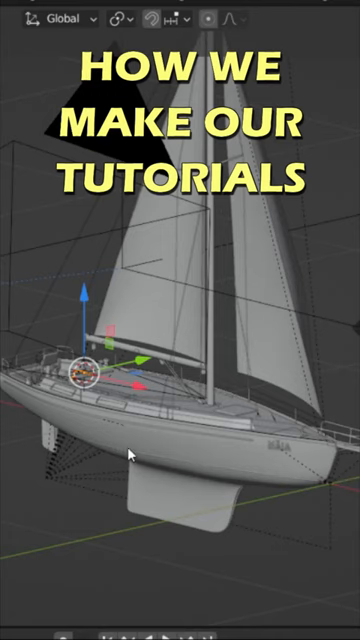
mouse_move(137, 443)
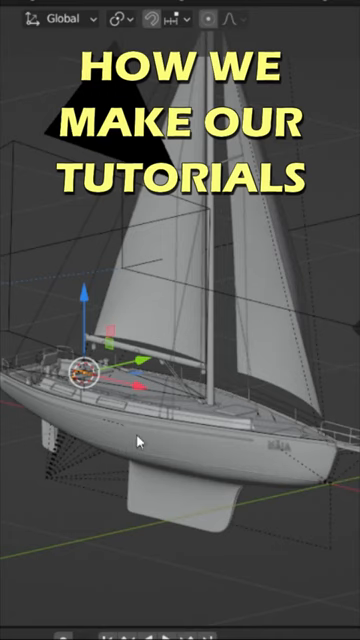